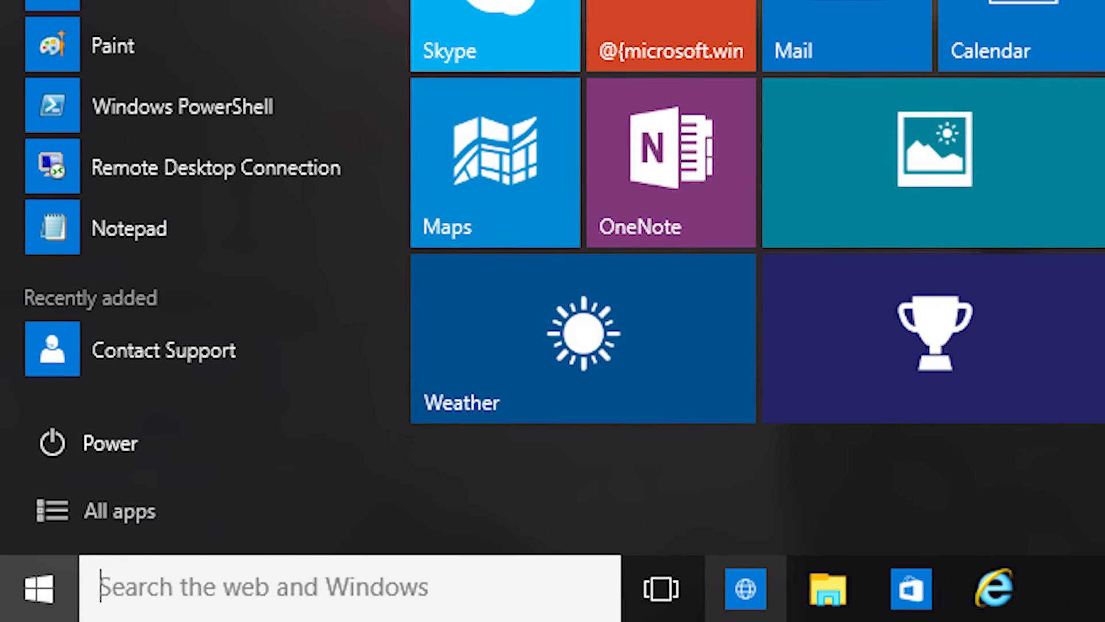
# - Scroll through Zyro's Choose a Free Template gallery and back to the top
pyautogui.scroll(3)
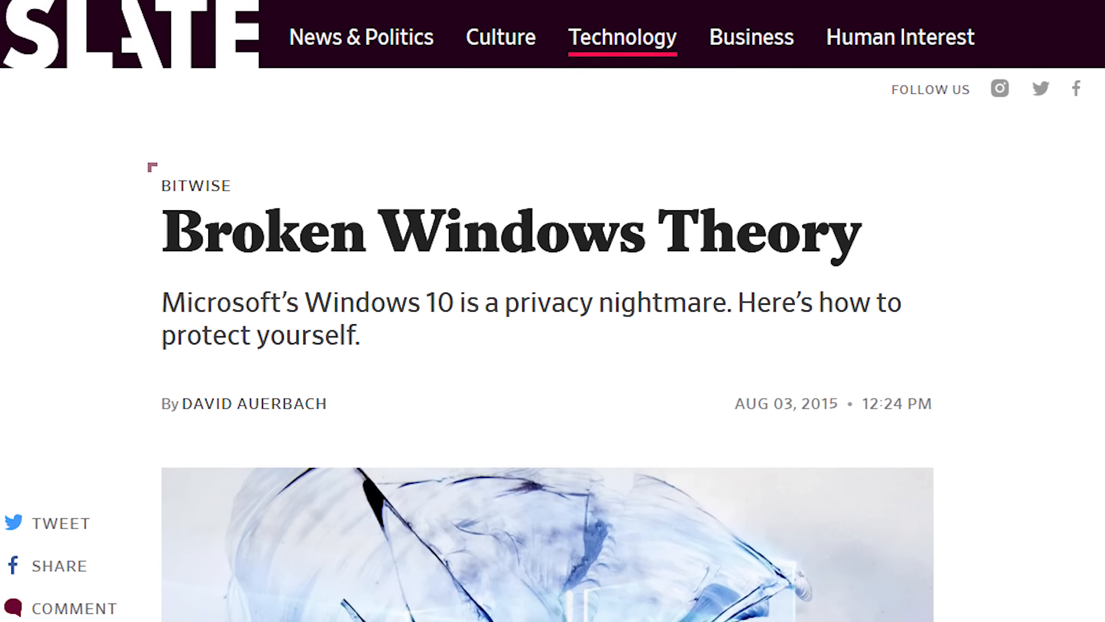
pyautogui.scroll(-3)
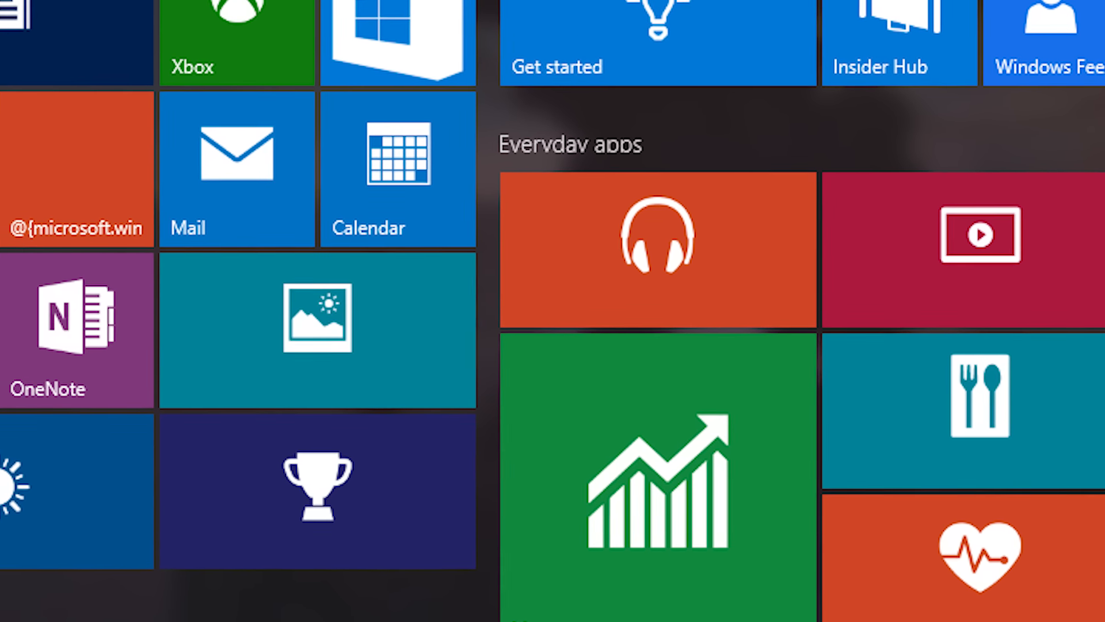
pyautogui.scroll(-3)
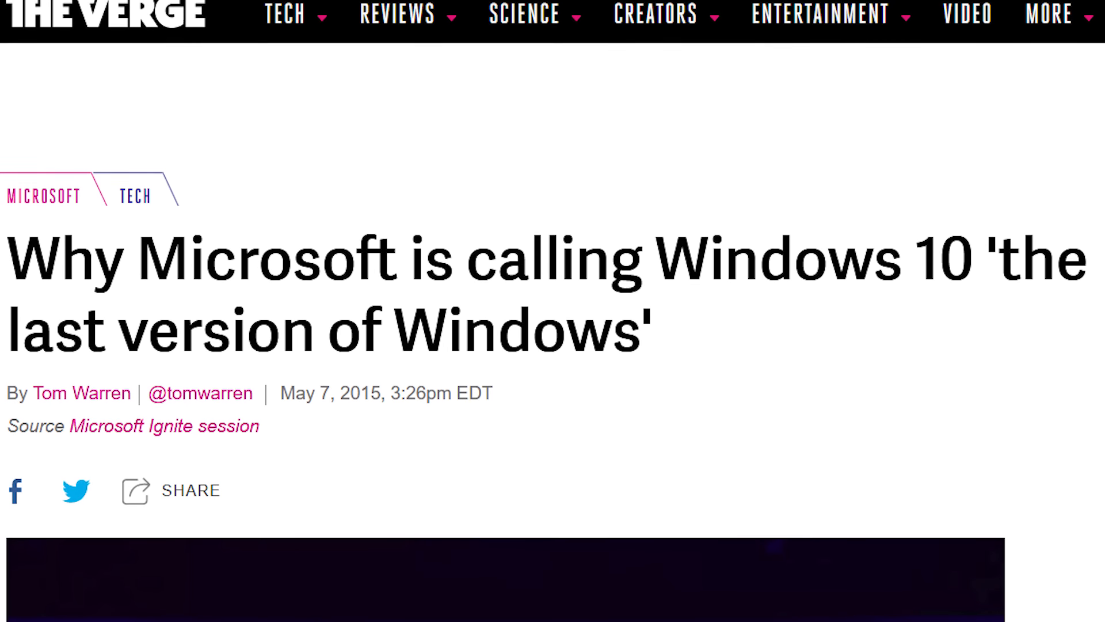
pyautogui.scroll(-3)
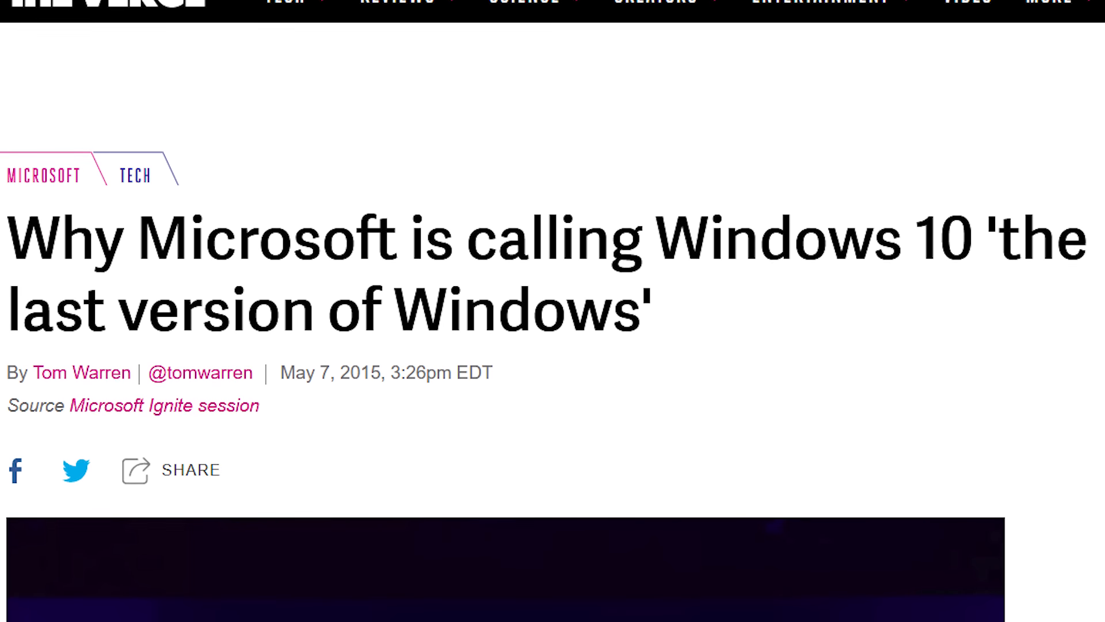
pyautogui.scroll(3)
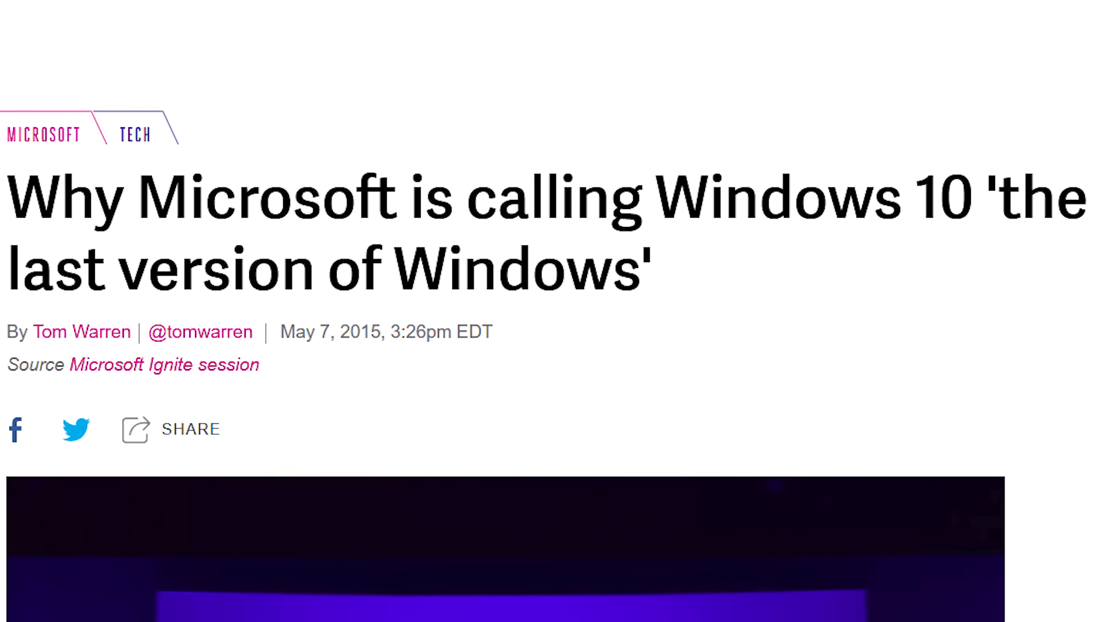
pyautogui.scroll(3)
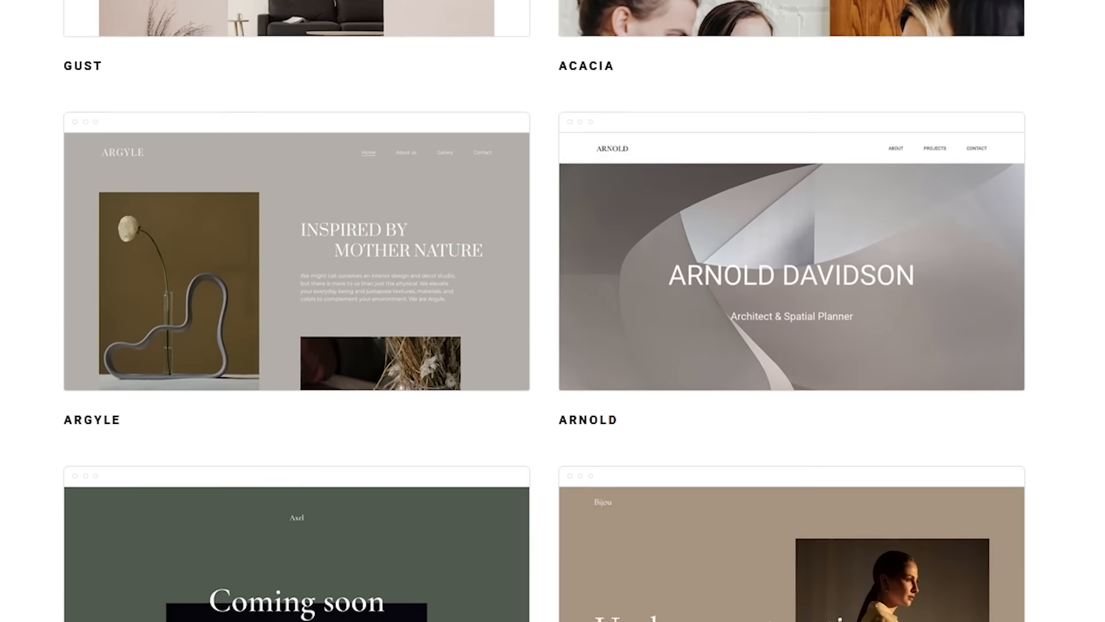
pyautogui.scroll(3)
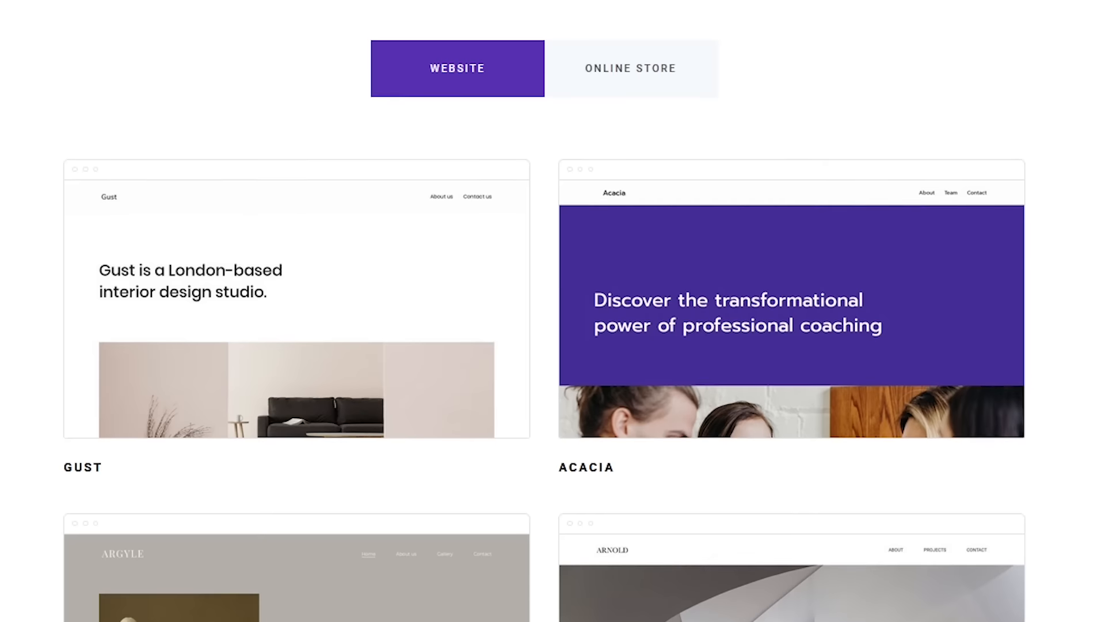
pyautogui.scroll(3)
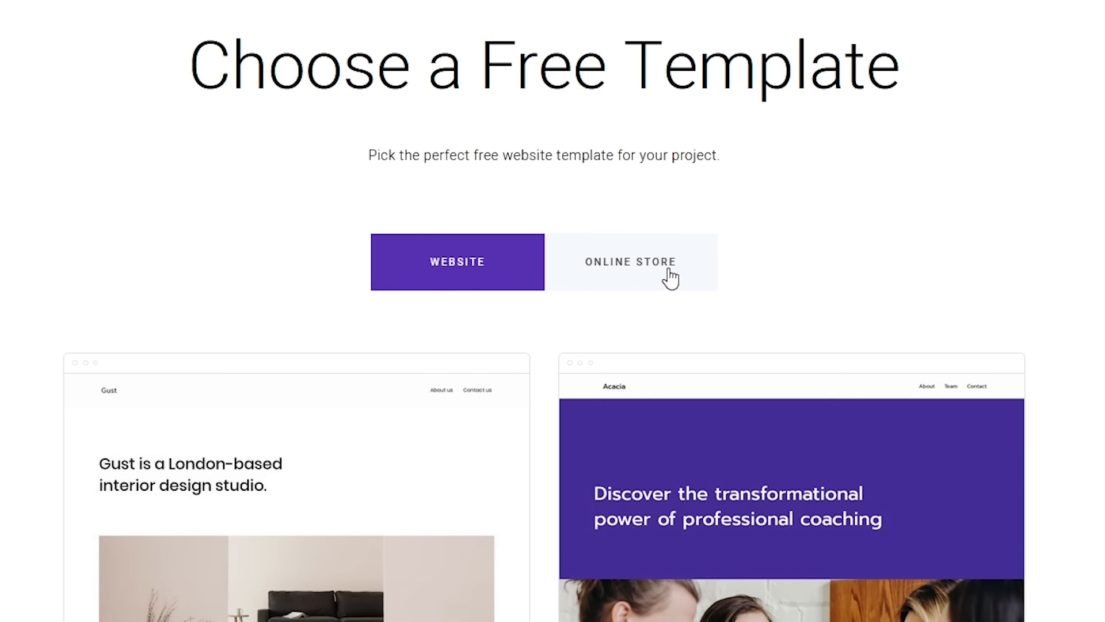
# - Open Zyro's Pricing page and scroll down to the plans
pyautogui.click(630, 261)
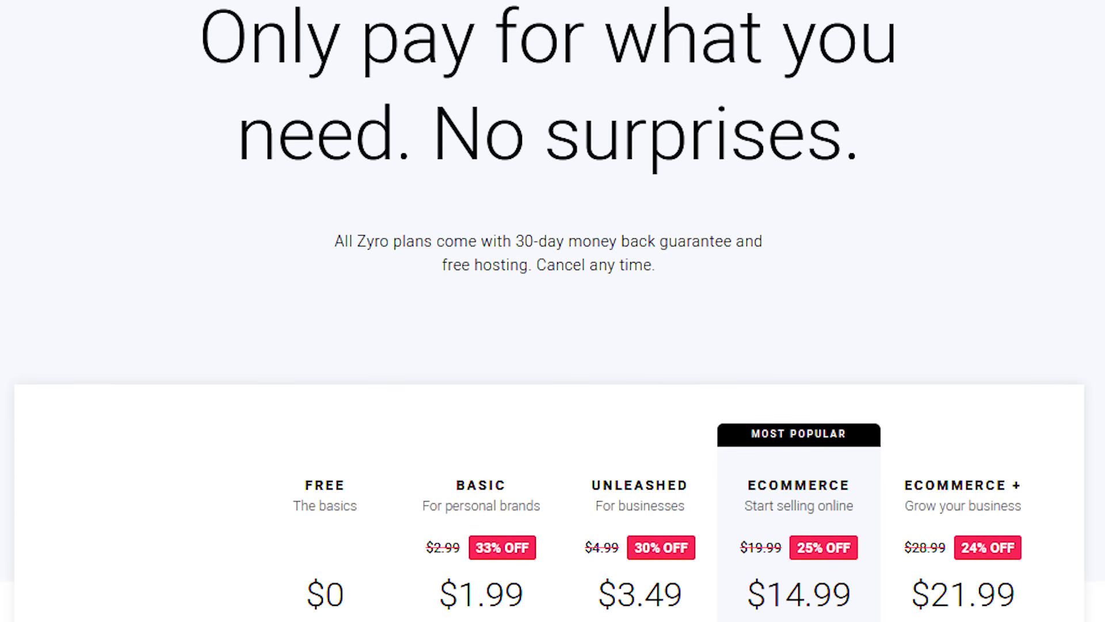
pyautogui.scroll(-3)
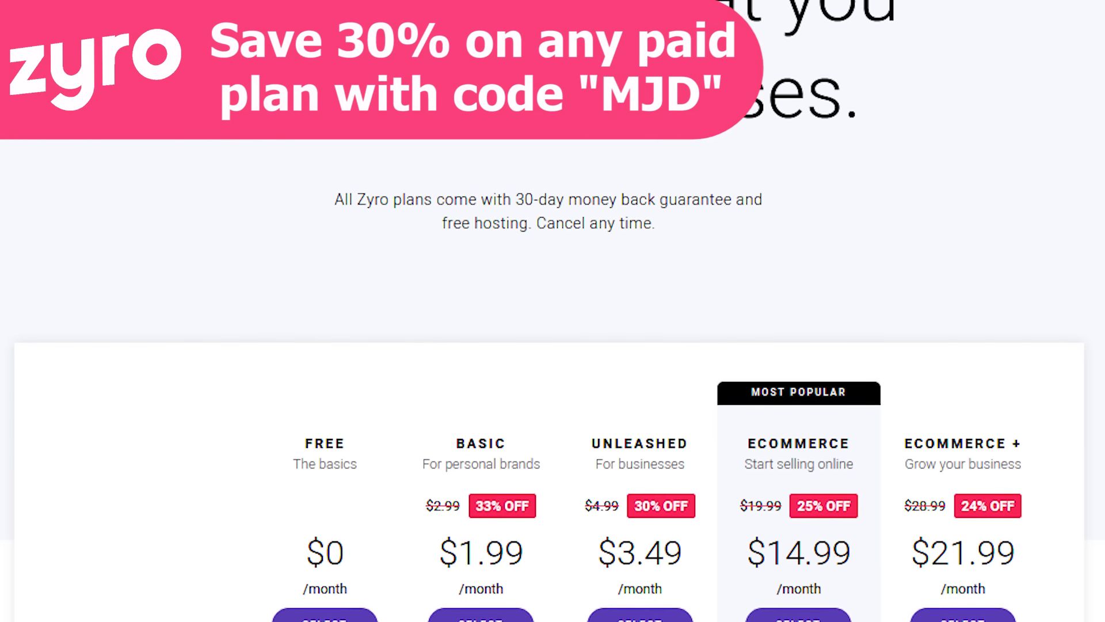
pyautogui.scroll(-3)
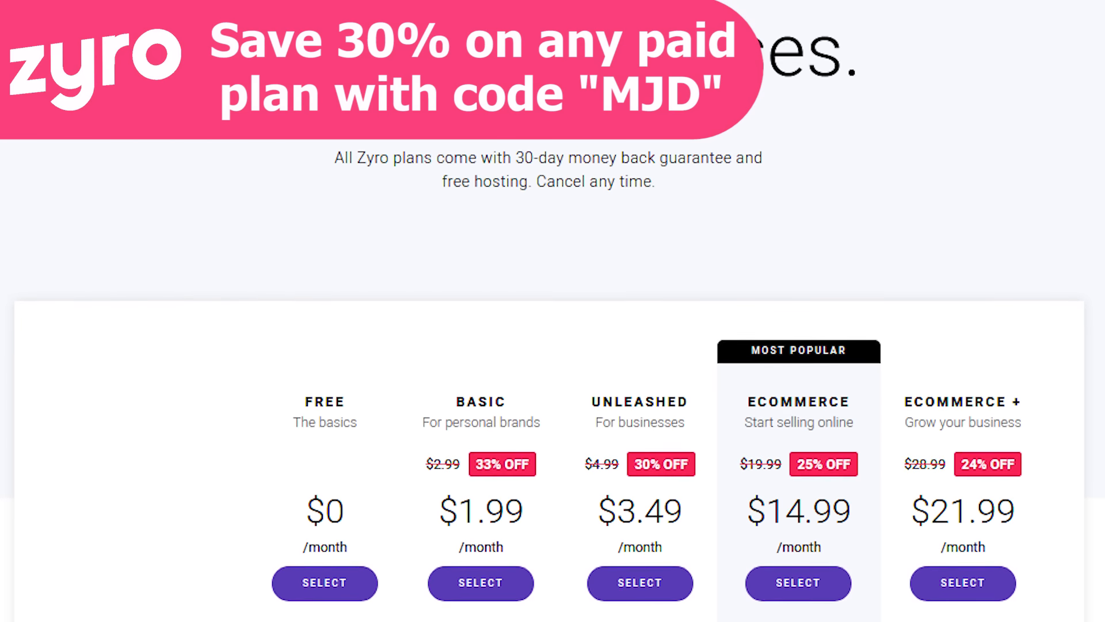
pyautogui.scroll(-3)
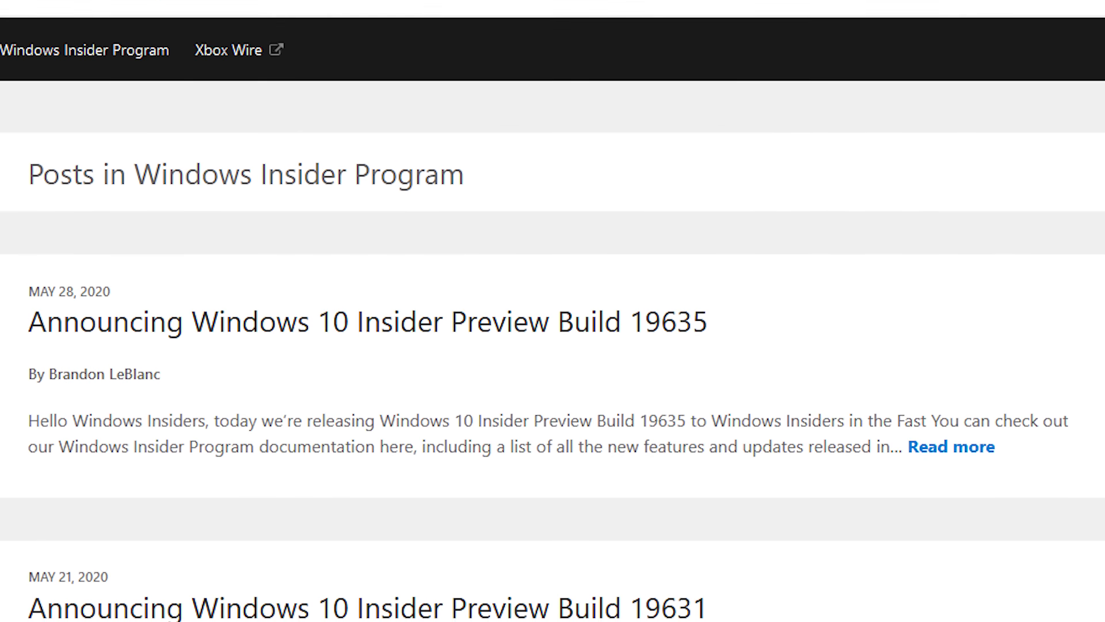
pyautogui.scroll(-3)
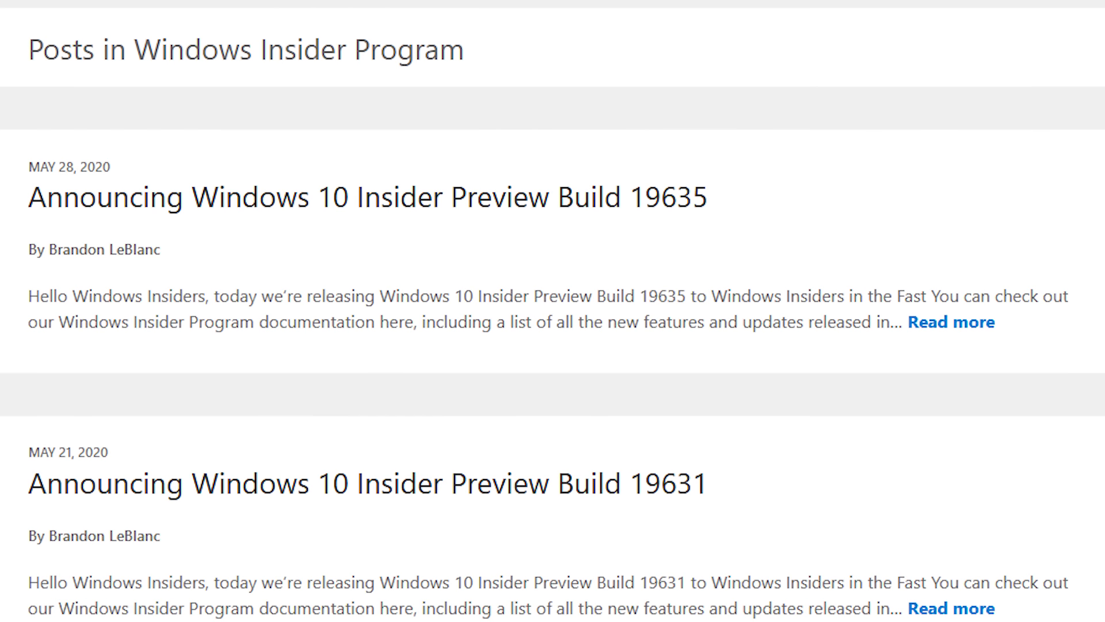
pyautogui.scroll(-3)
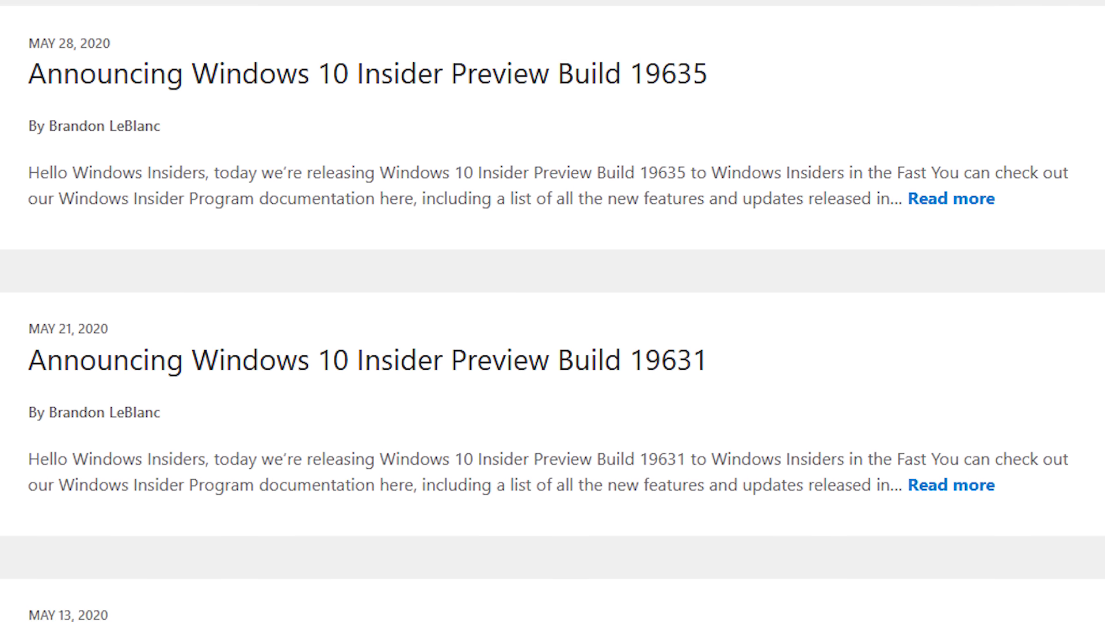
pyautogui.scroll(-3)
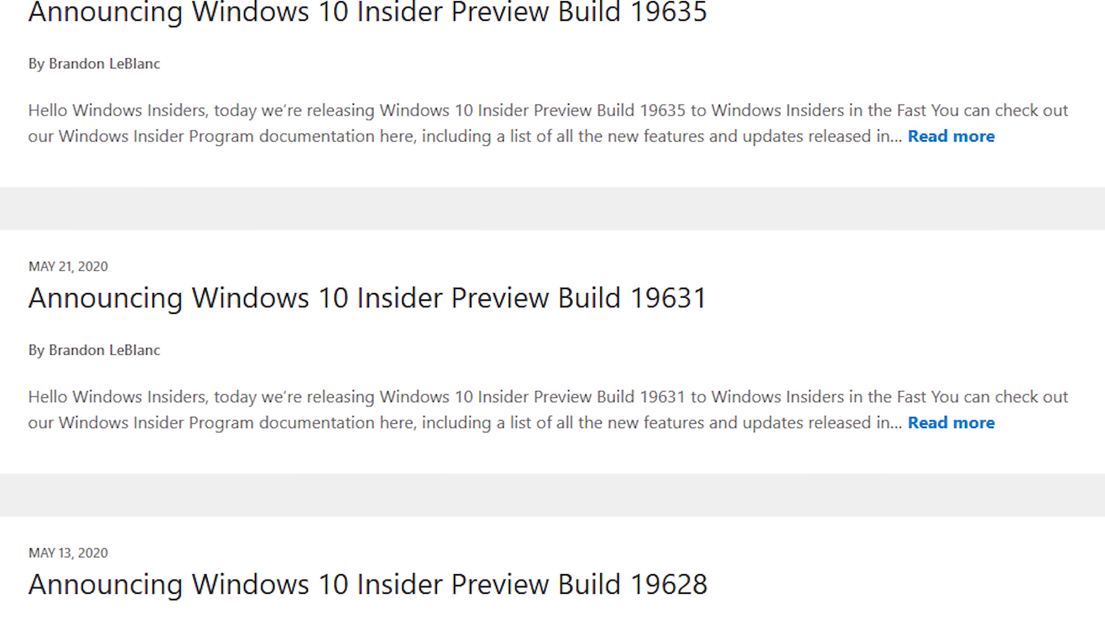
pyautogui.scroll(-3)
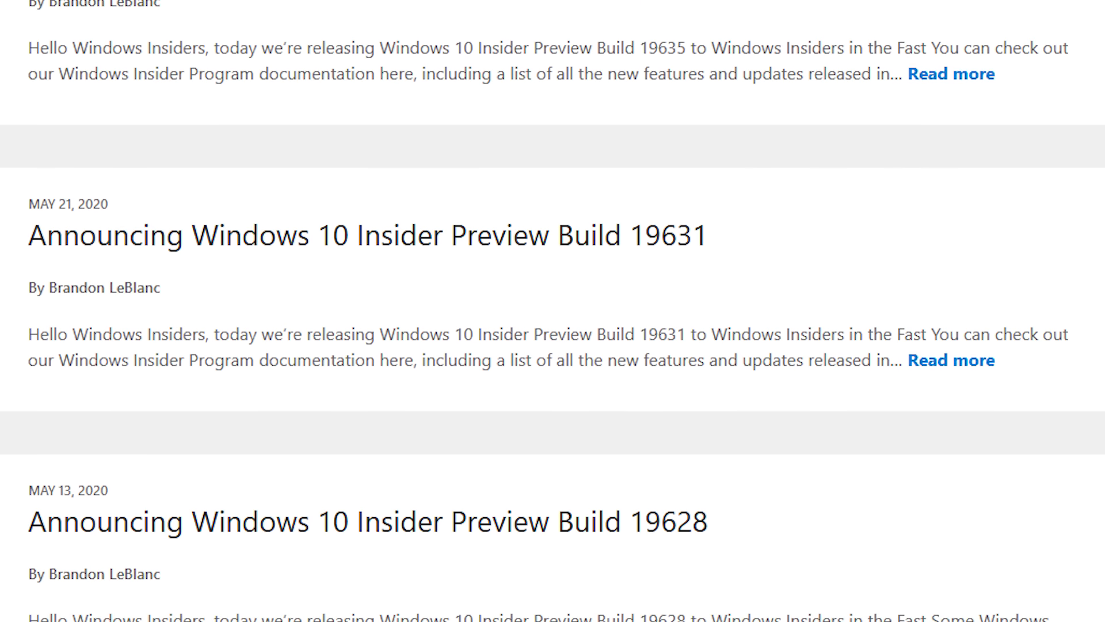
pyautogui.scroll(-3)
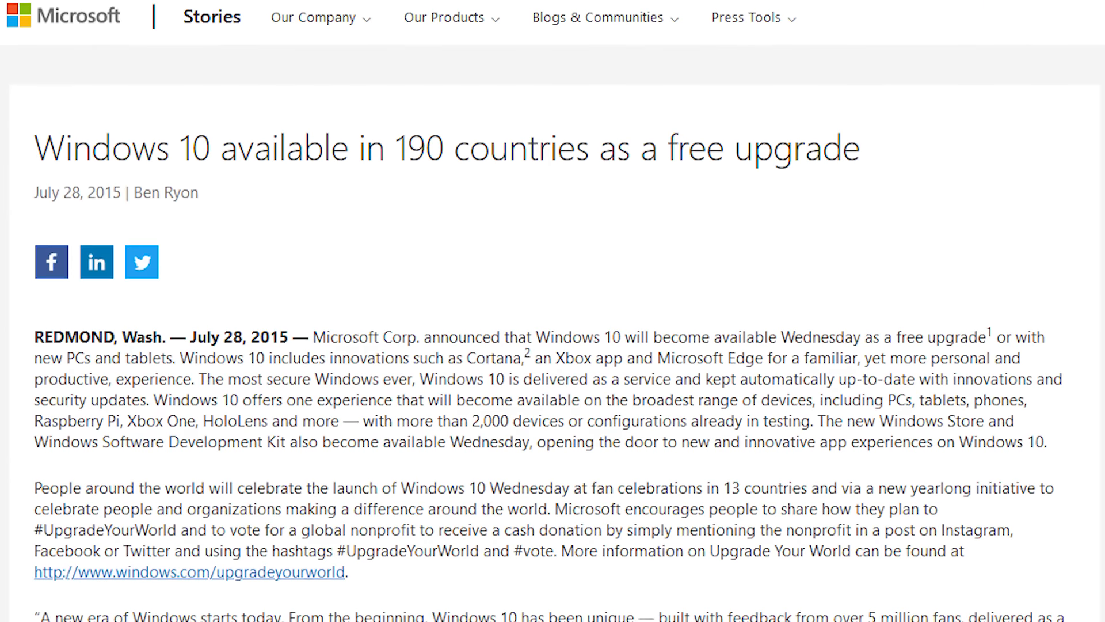
pyautogui.scroll(-3)
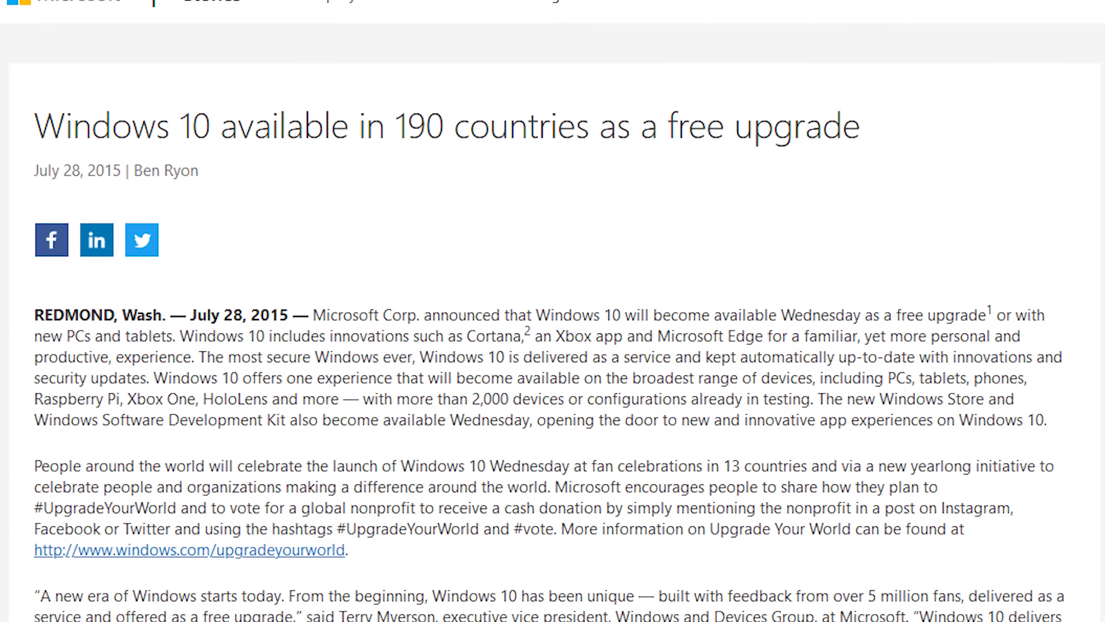
pyautogui.scroll(-3)
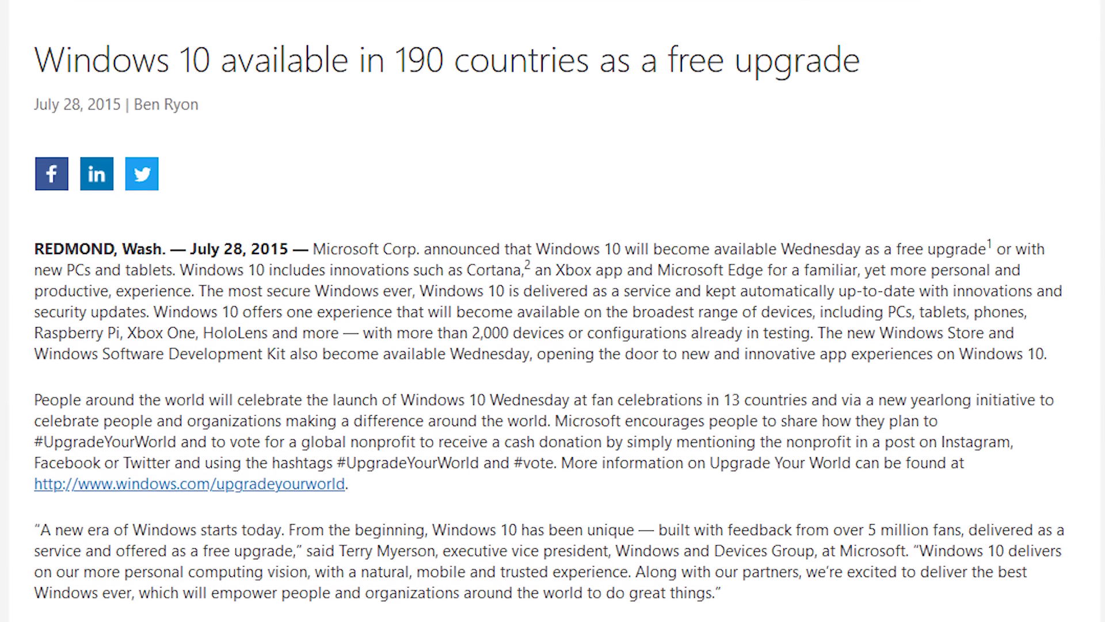
pyautogui.scroll(-3)
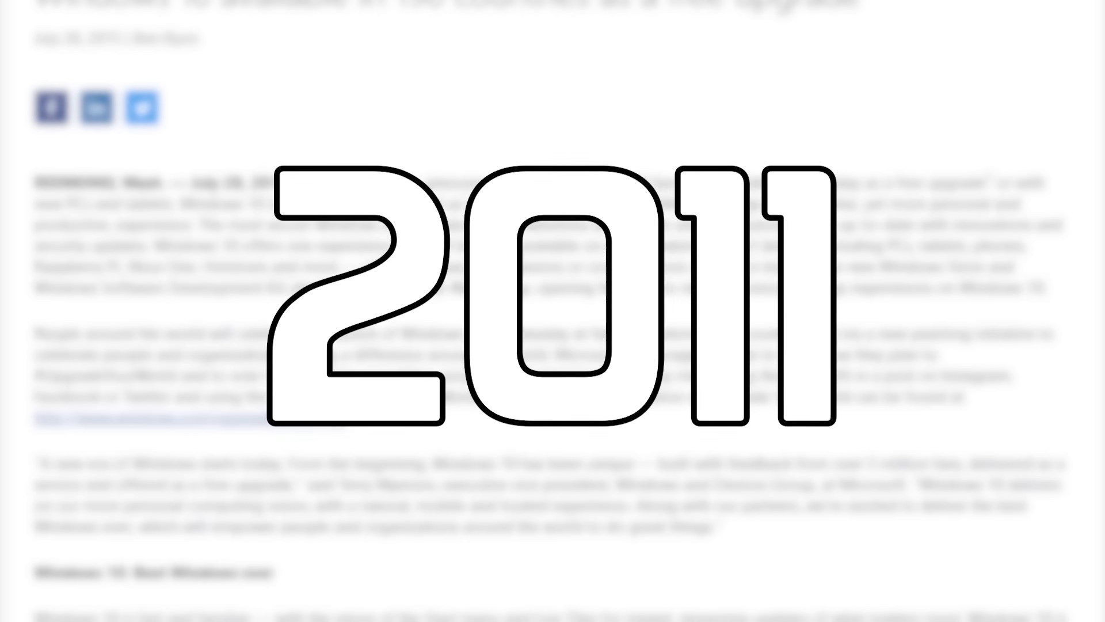
pyautogui.scroll(-3)
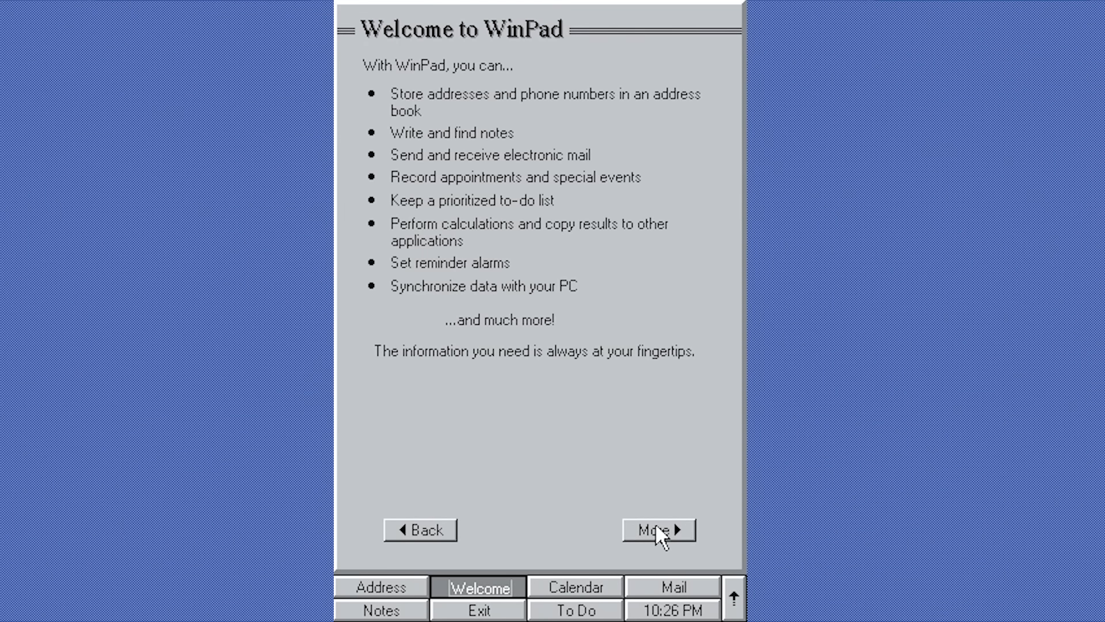
# - Open the 'Winpad location' note from WinPad's Notes list
pyautogui.click(380, 609)
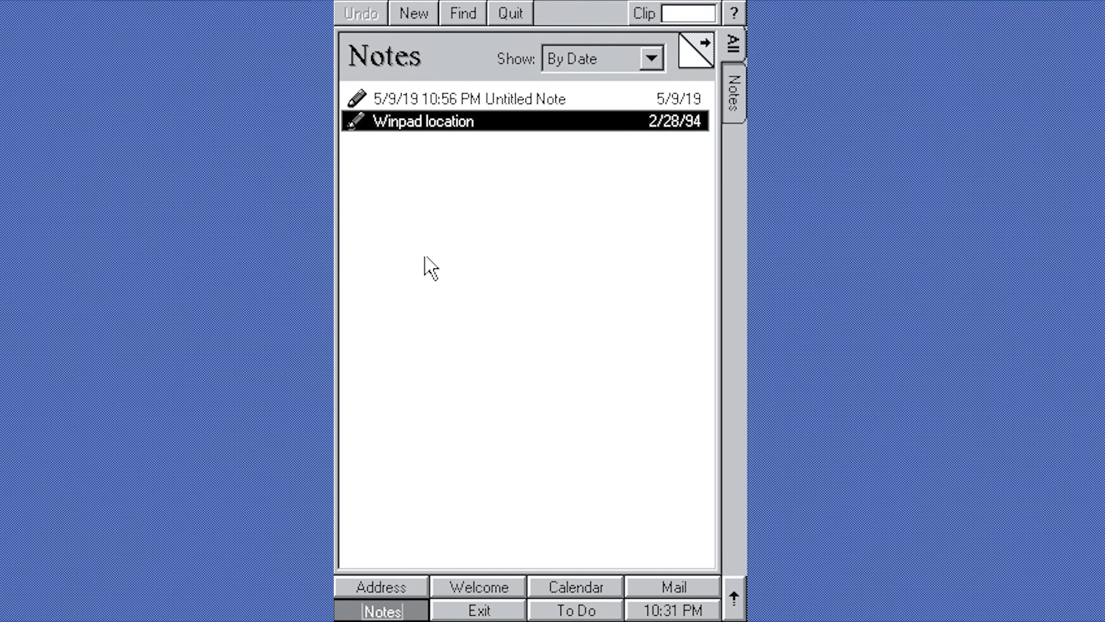
pyautogui.doubleClick(423, 121)
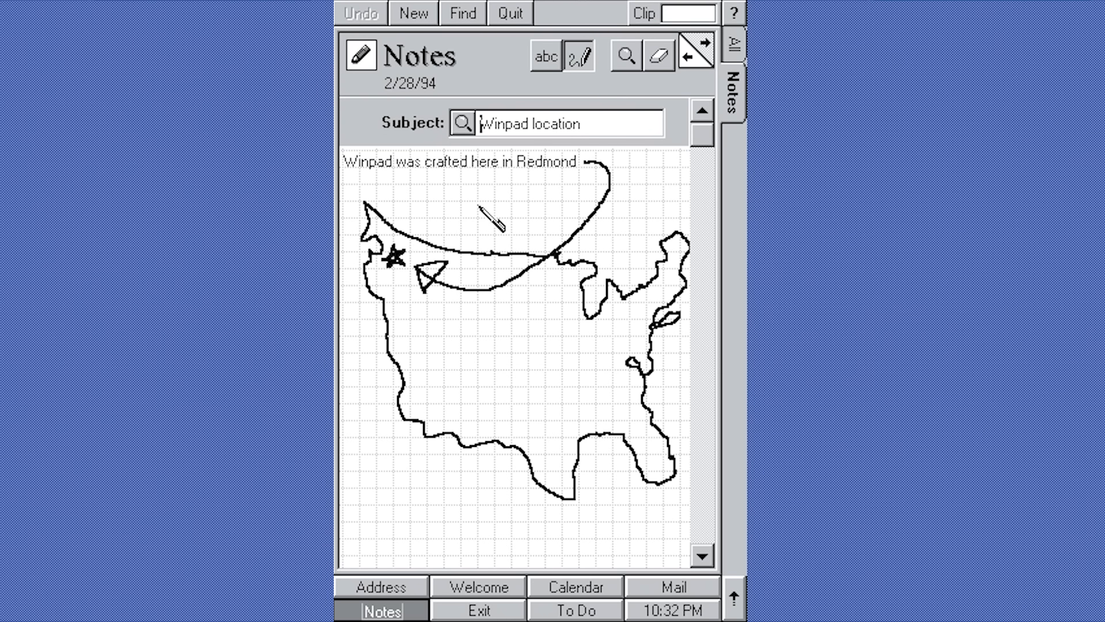
pyautogui.moveTo(600, 452)
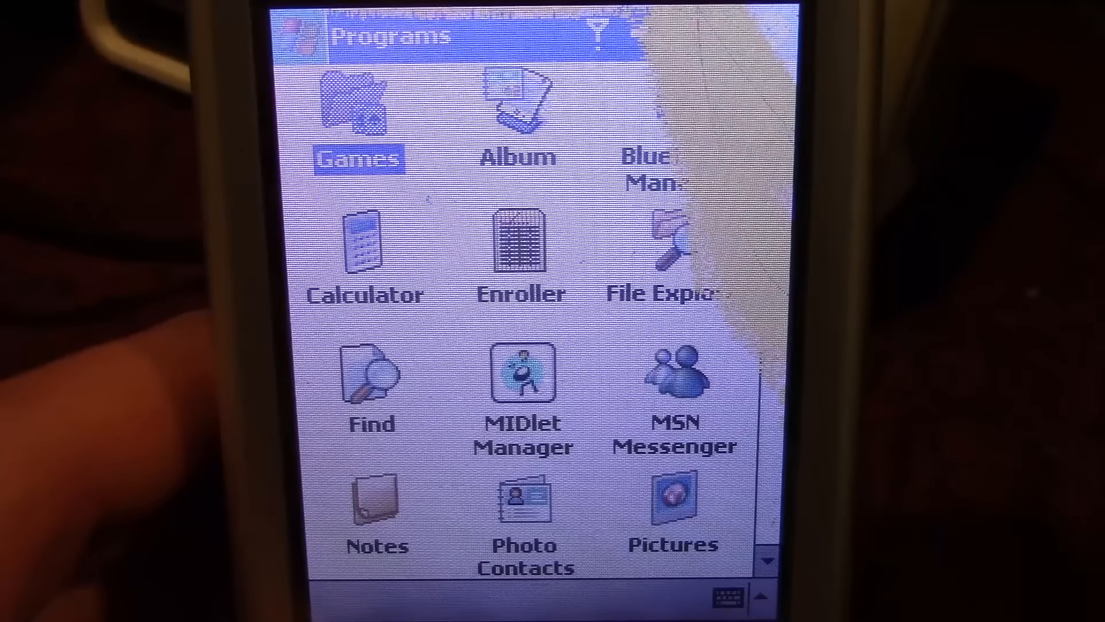
# - Launch Pocket Word from Programs and show its Tools menu with spell check and word count
pyautogui.click(363, 105)
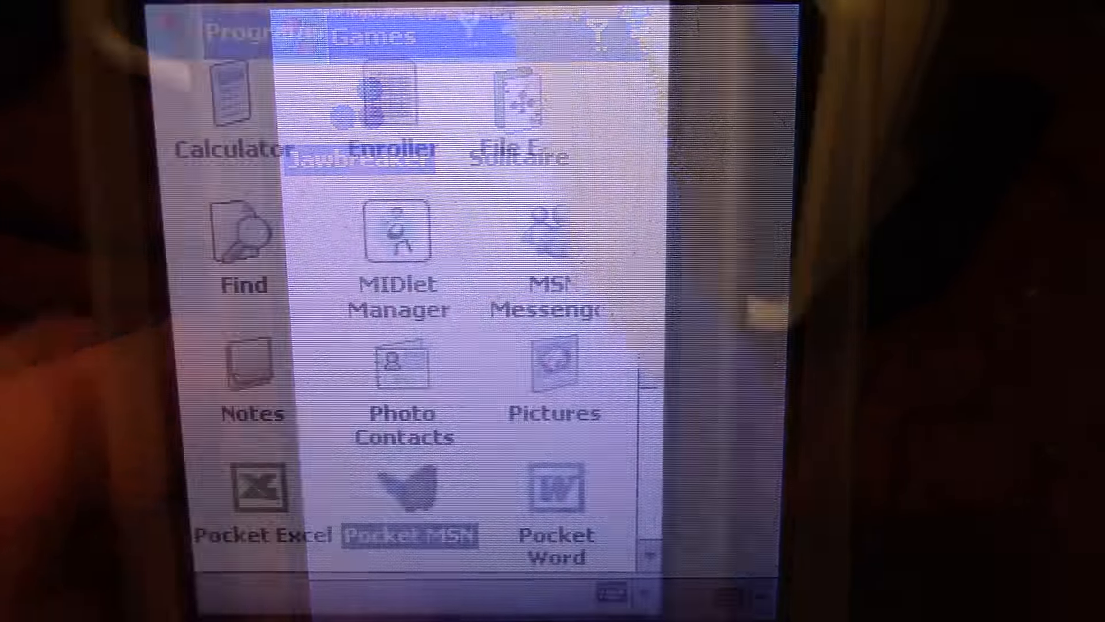
pyautogui.scroll(-3)
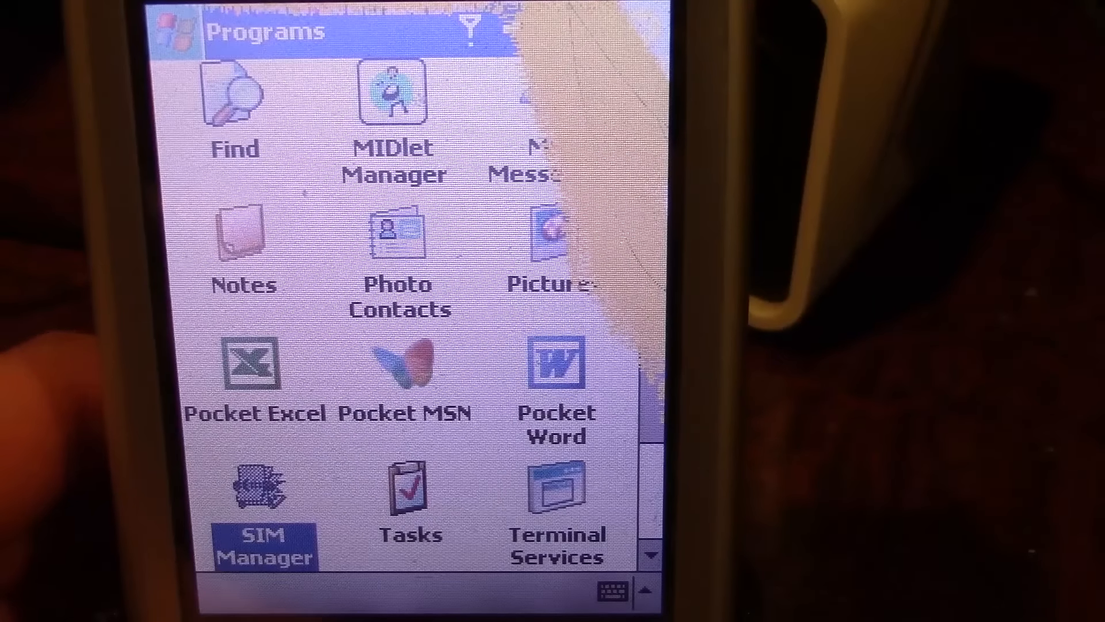
pyautogui.click(254, 363)
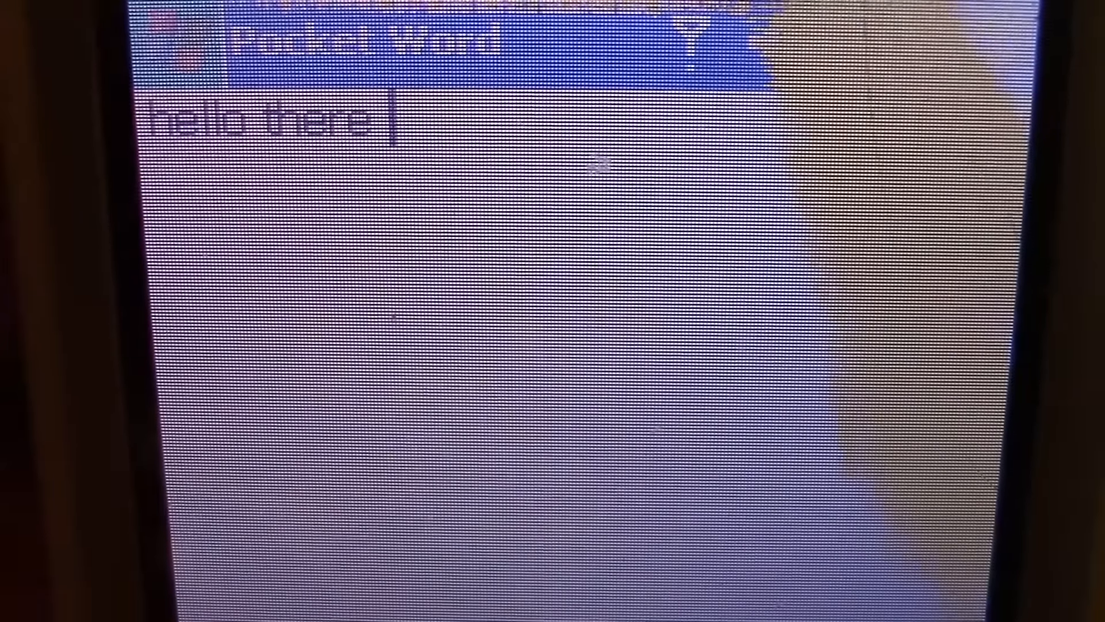
pyautogui.click(500, 478)
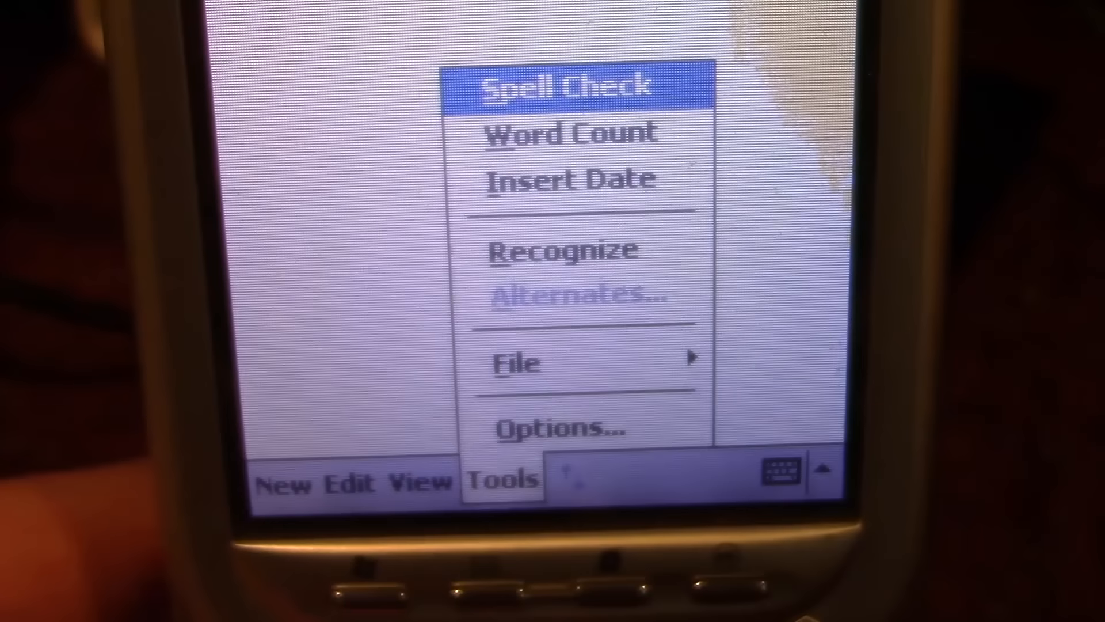